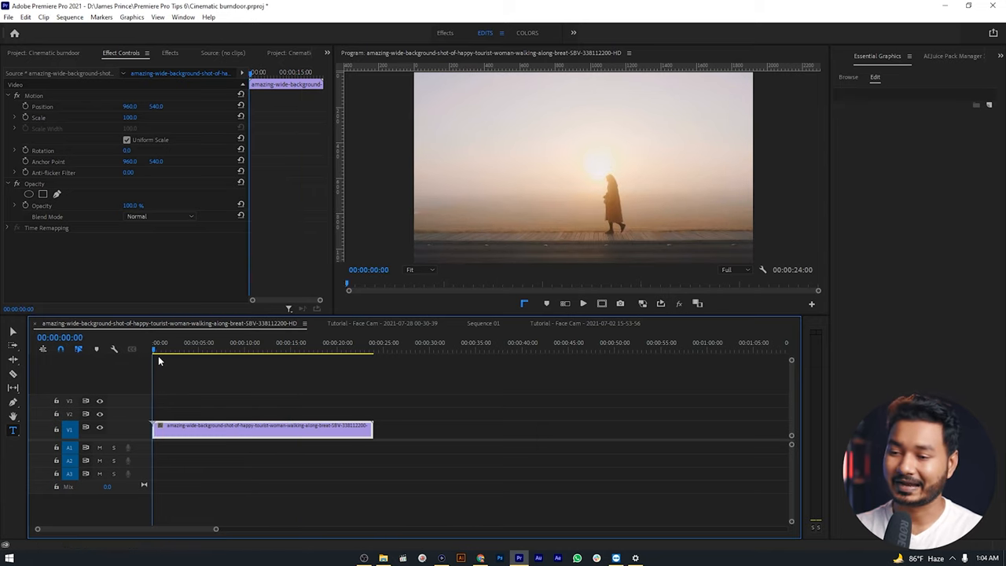
Step: Scrub the sunrise walking clip from its start to near its end, then show the Effects panel
{"action": "left_click", "coordinate": [167, 349]}
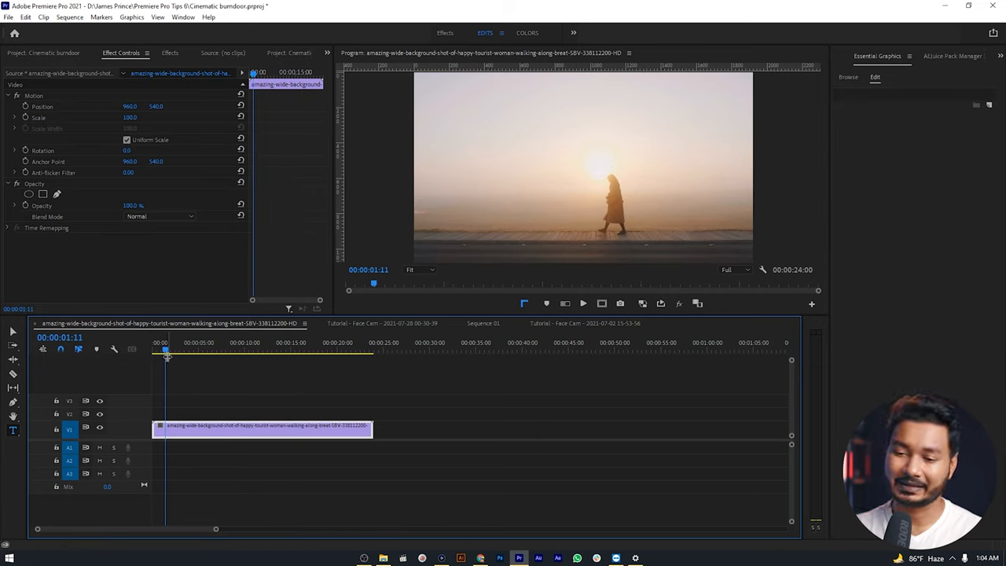
{"action": "left_click", "coordinate": [314, 343]}
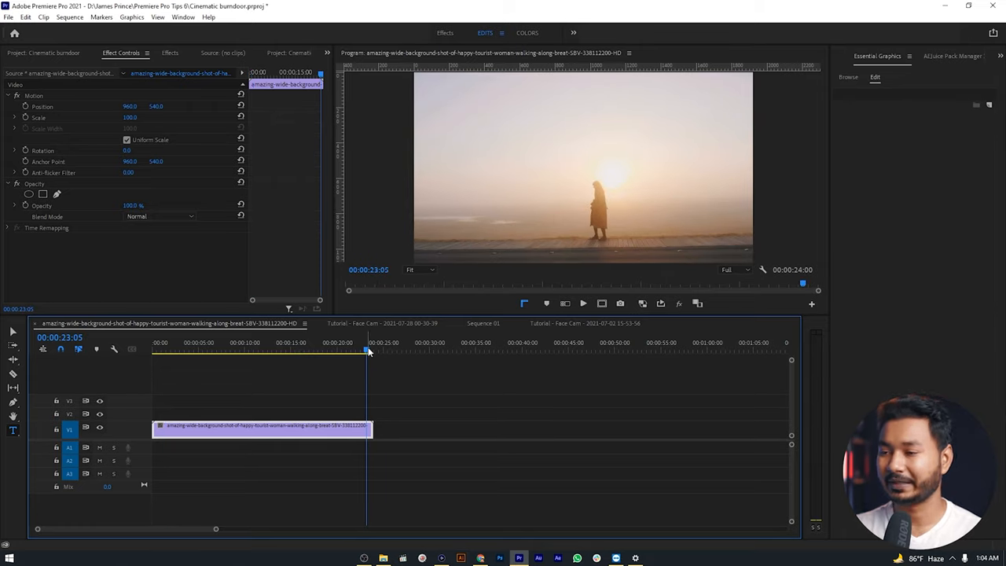
{"action": "left_click", "coordinate": [170, 53]}
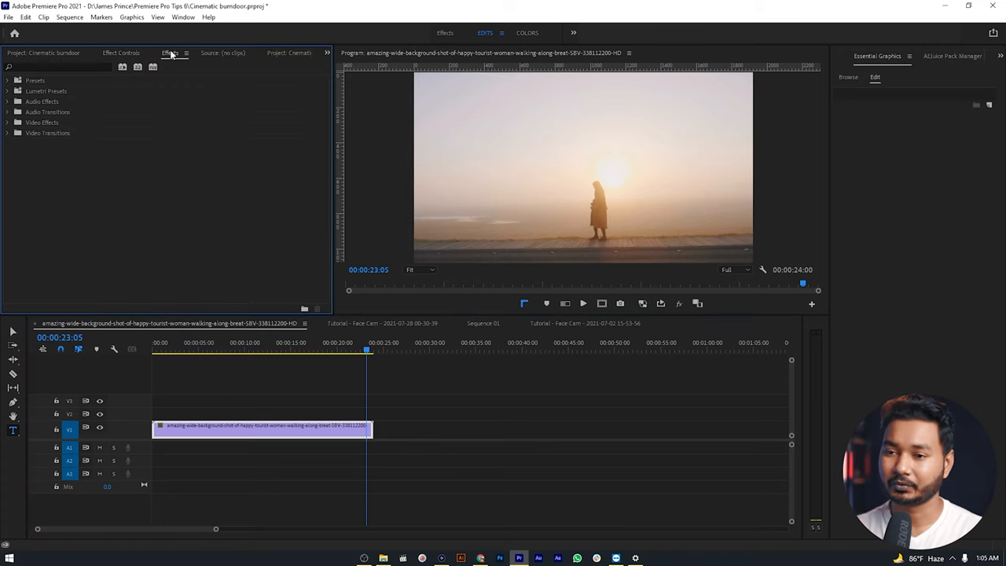
{"action": "mouse_move", "coordinate": [182, 28]}
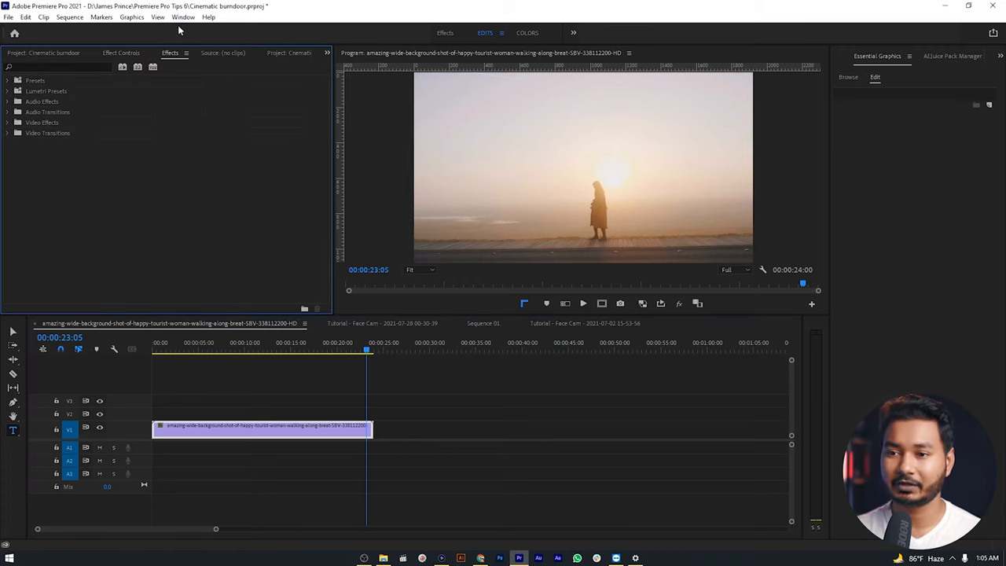
Step: Bring up the Effects panel via the Window menu and search it for 'barn'
{"action": "left_click", "coordinate": [186, 17]}
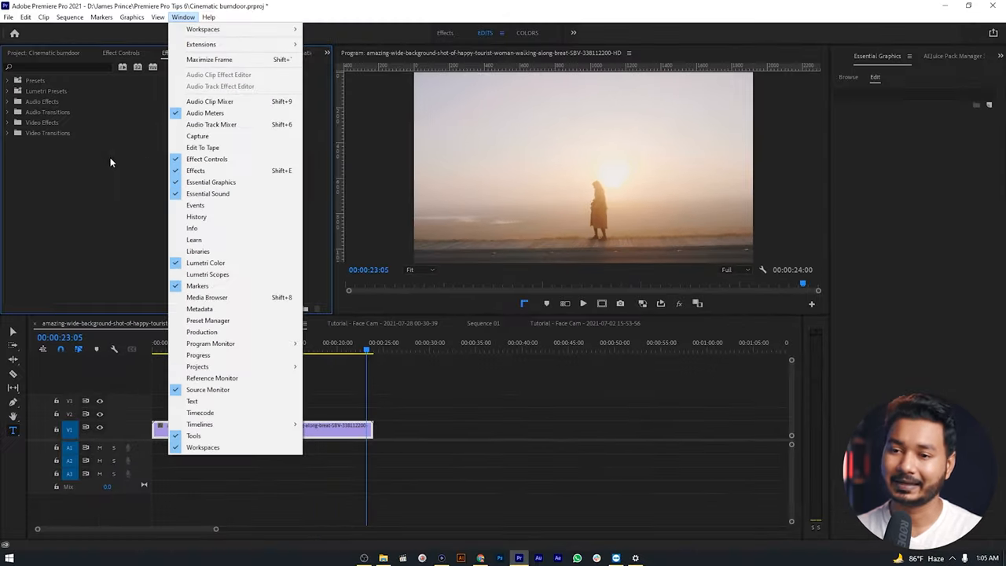
{"action": "left_click", "coordinate": [208, 159]}
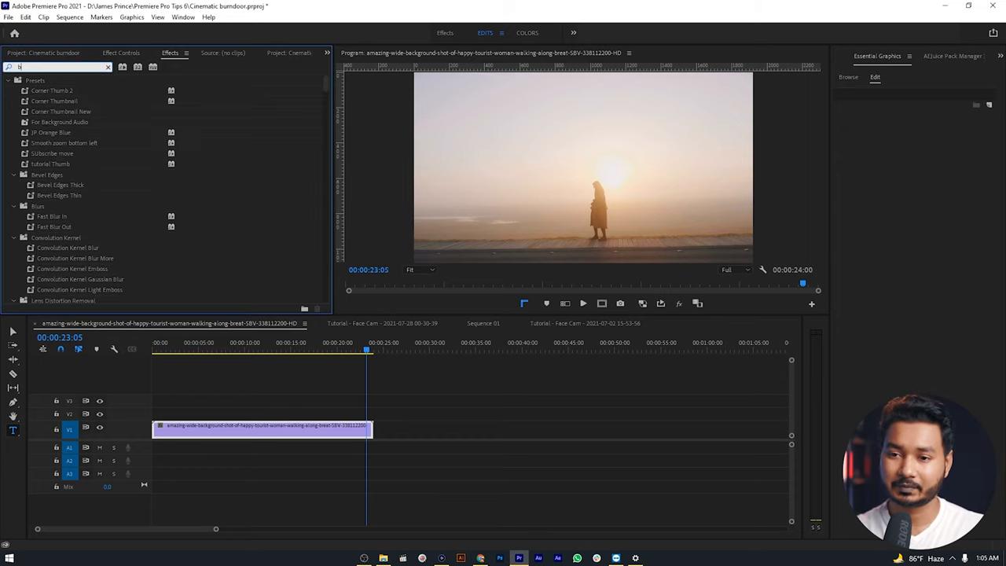
{"action": "type", "text": "barn"}
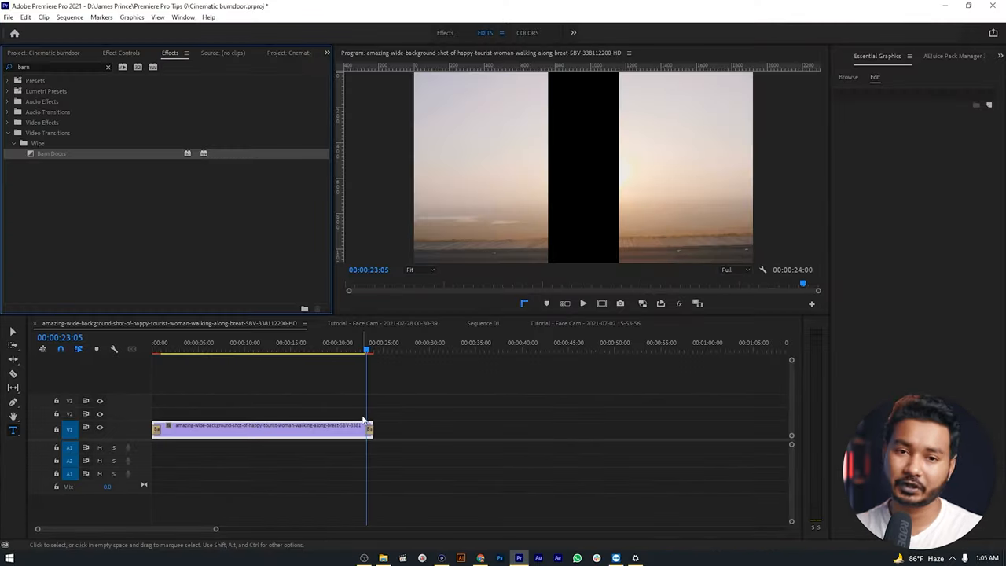
Step: Place the Barn Doors wipe transition at the start of the sunrise clip
{"action": "left_click", "coordinate": [193, 349]}
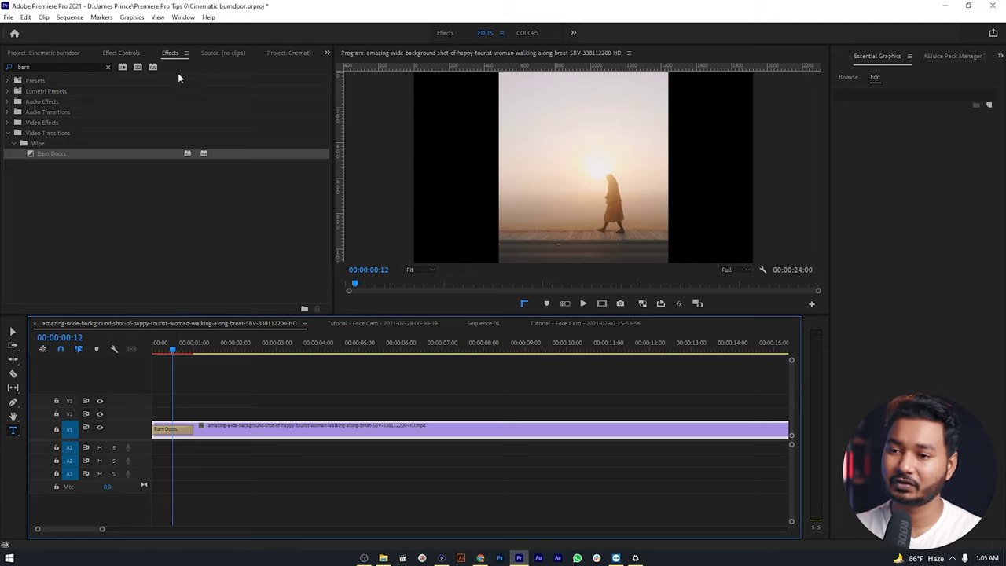
Step: Show the Effect Controls panel and select the sunrise clip to display its settings
{"action": "left_click", "coordinate": [187, 17]}
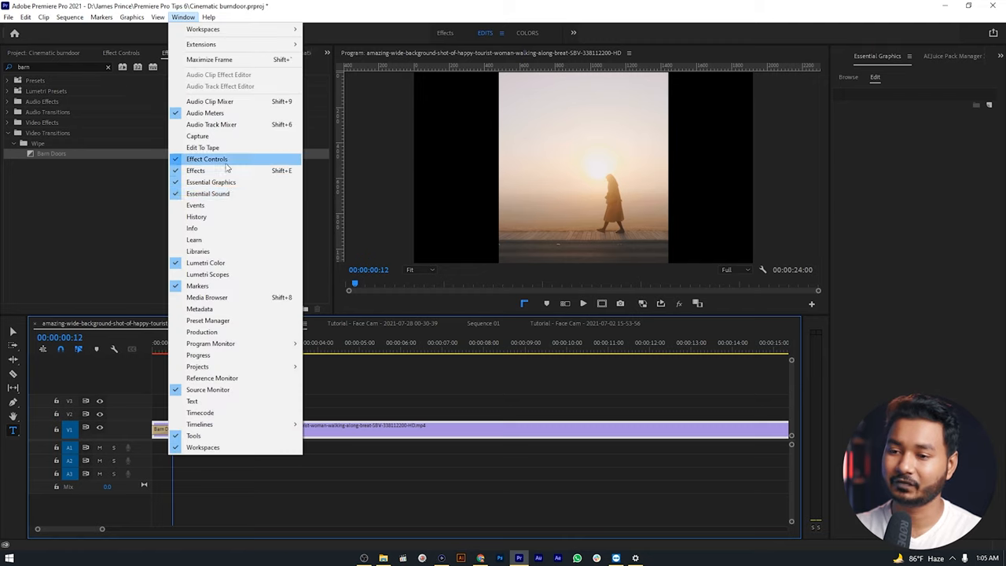
{"action": "left_click", "coordinate": [207, 158]}
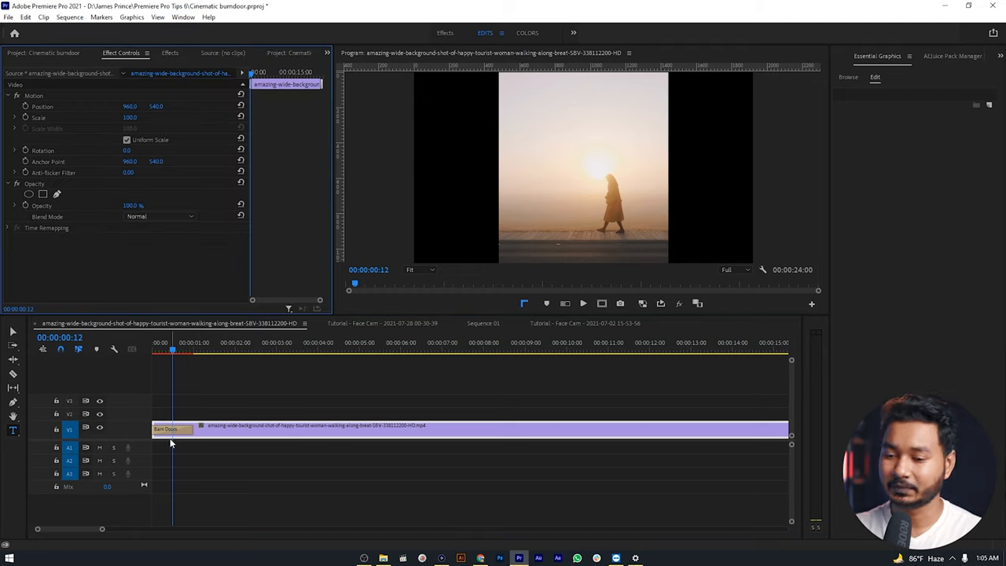
{"action": "left_click", "coordinate": [172, 429]}
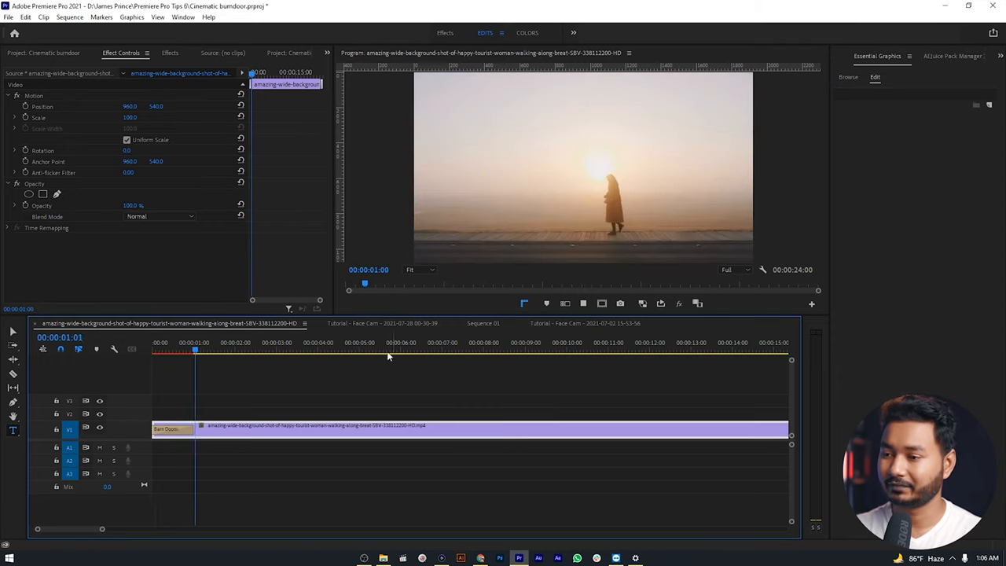
Step: Select the opening Barn Doors transition and stretch its edge to make it longer
{"action": "left_click", "coordinate": [211, 349]}
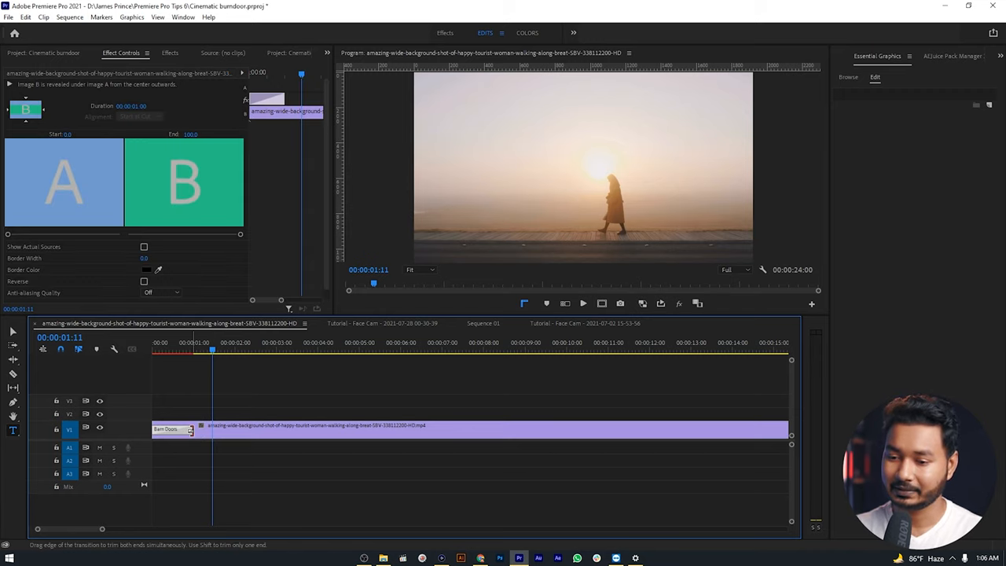
{"action": "left_click_drag", "start_coordinate": [192, 434], "coordinate": [268, 434]}
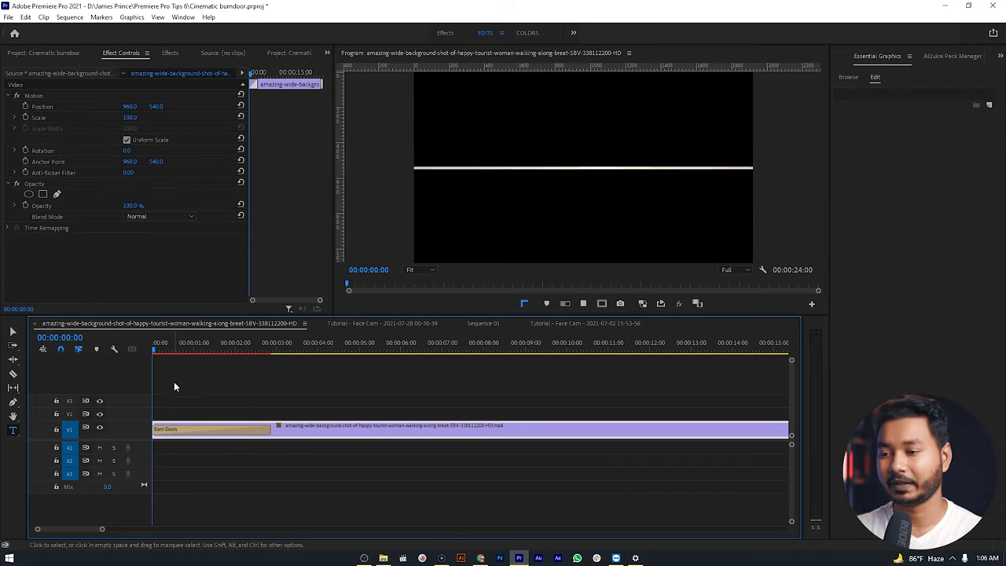
{"action": "left_click", "coordinate": [234, 349]}
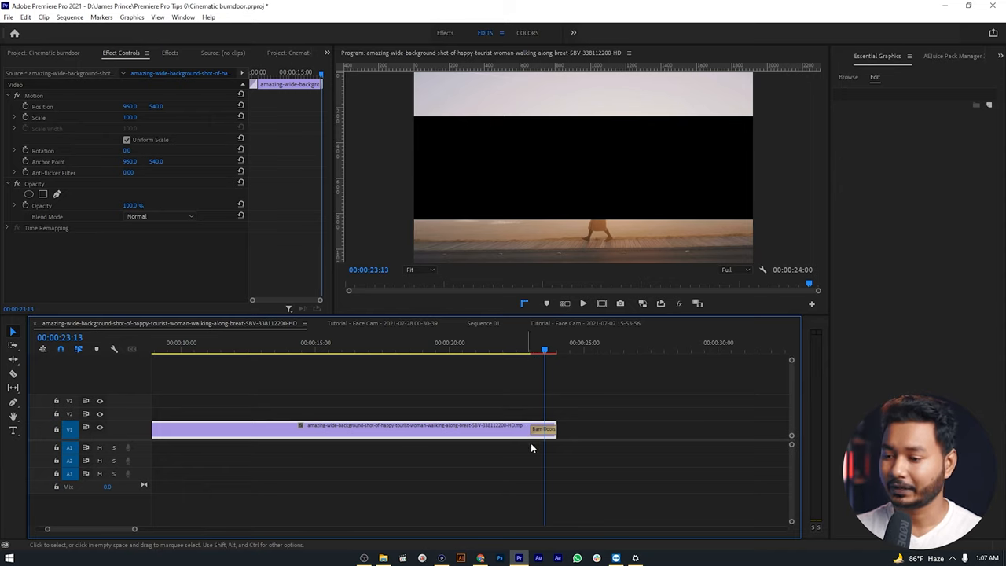
Step: Stretch the closing Barn Doors transition leftward to about three seconds long
{"action": "left_click", "coordinate": [541, 427]}
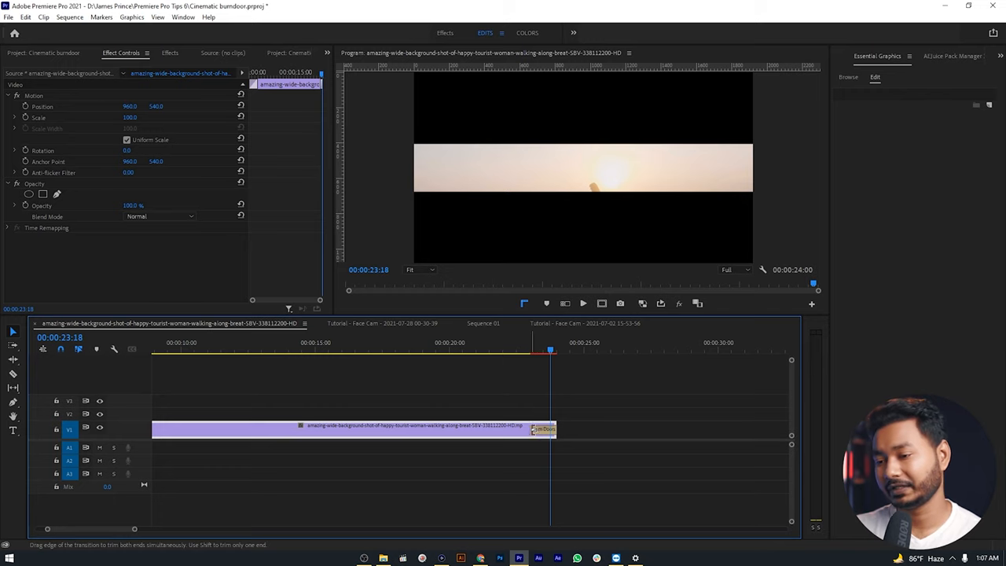
{"action": "left_click_drag", "start_coordinate": [550, 428], "coordinate": [480, 428]}
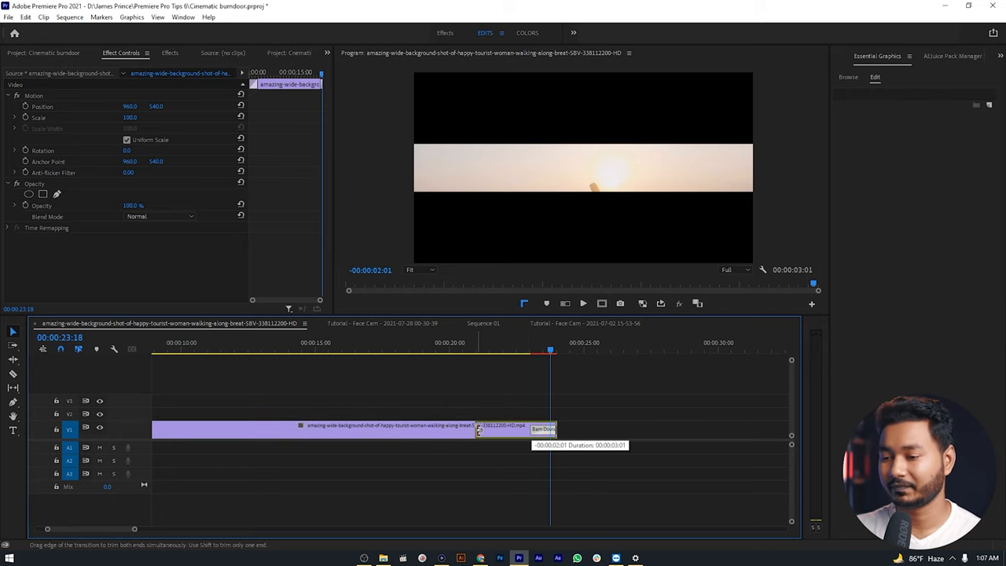